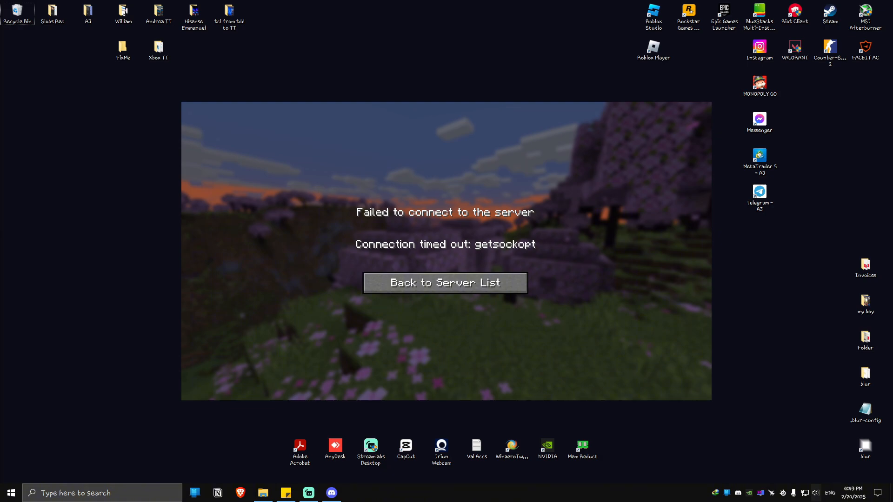
# Search Google for 'speed test' from Brave's address bar
pyautogui.click(240, 493)
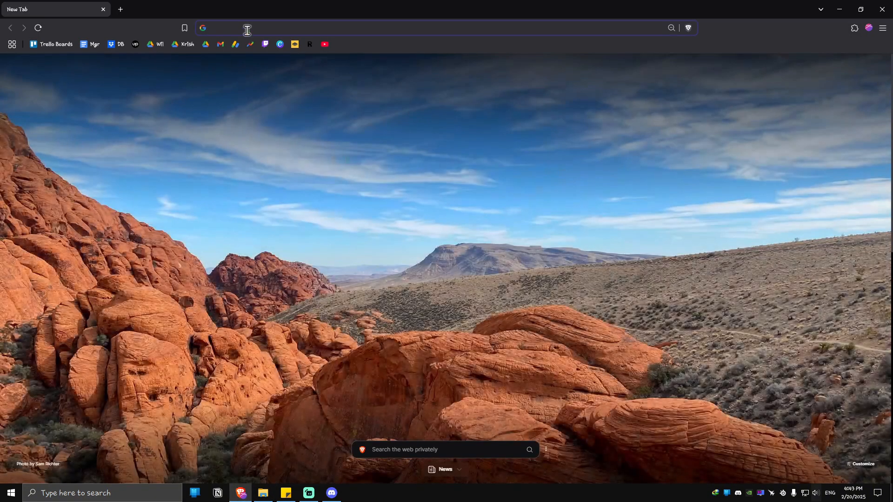
pyautogui.write('speed')
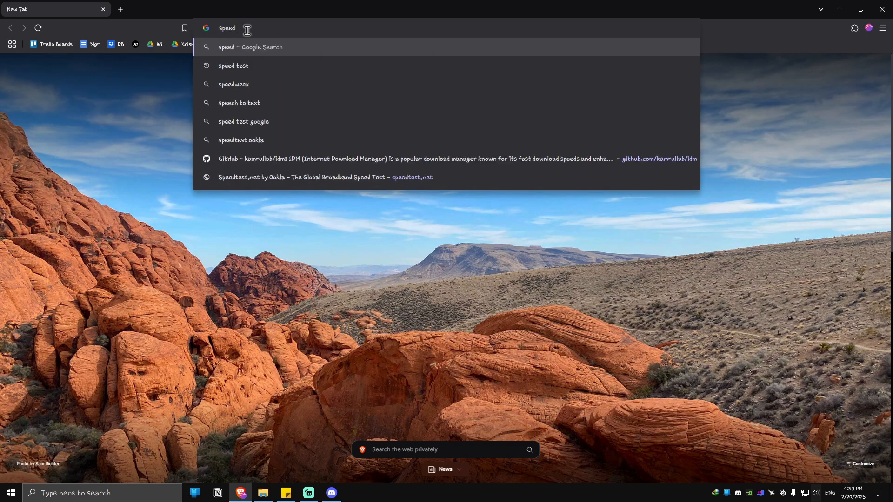
pyautogui.click(234, 66)
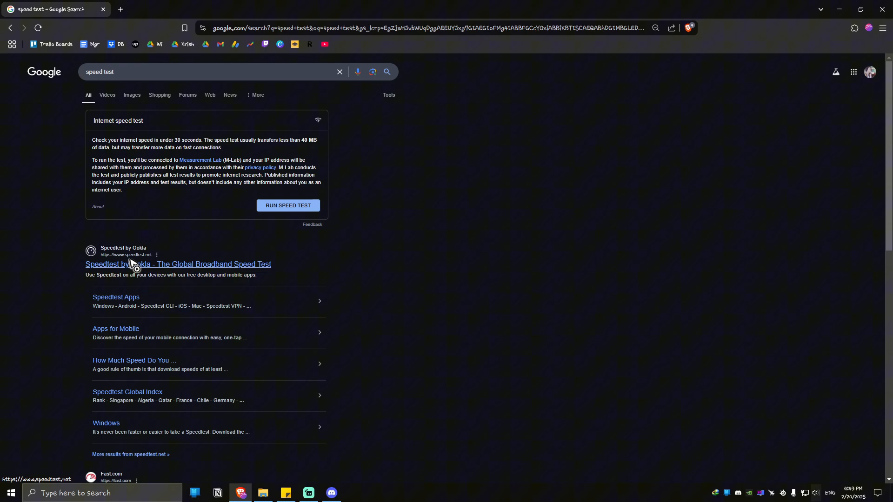
pyautogui.moveTo(232, 167)
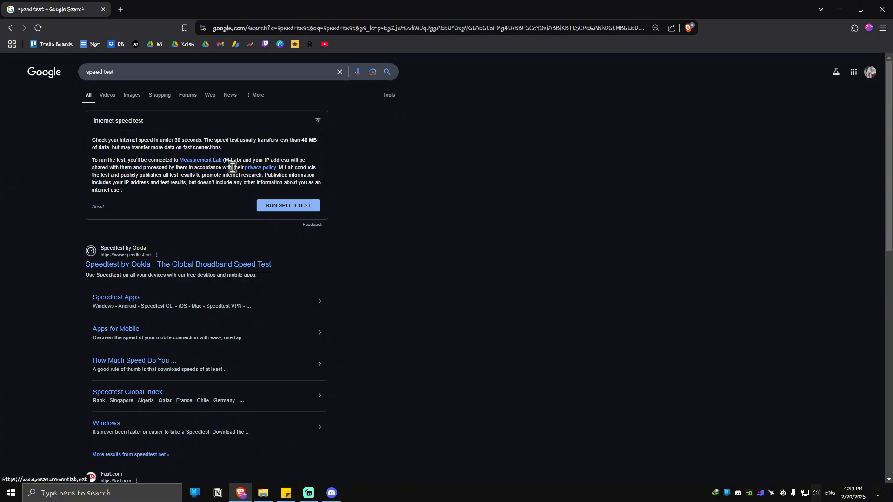
# Run Google's internet speed test: 5.95 Mbps down, 5.43 Mbps up, 83 ms latency
pyautogui.click(287, 205)
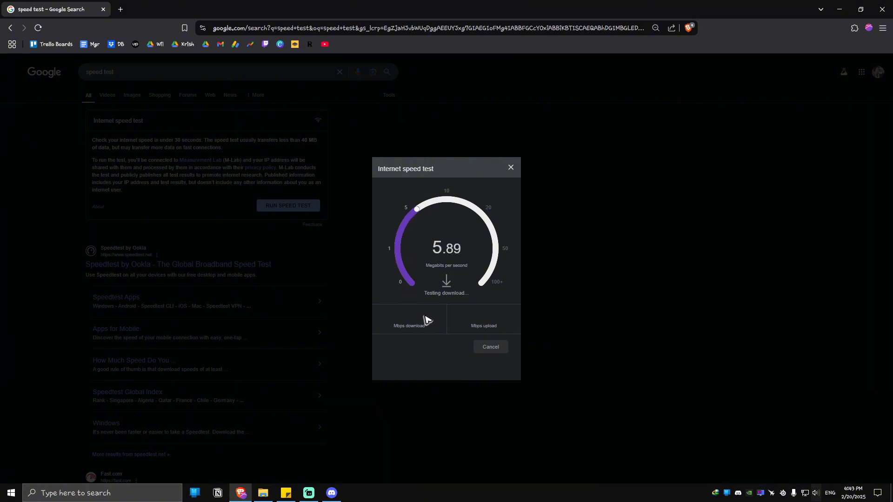
pyautogui.moveTo(515, 271)
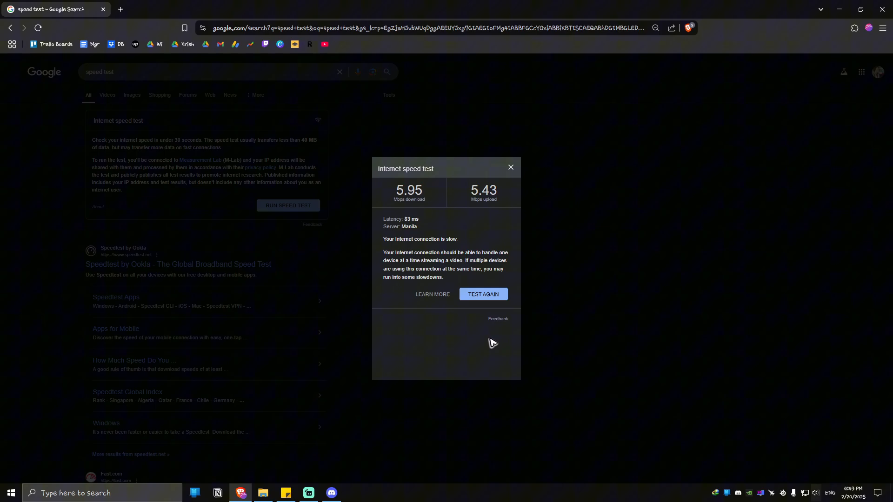
pyautogui.moveTo(669, 169)
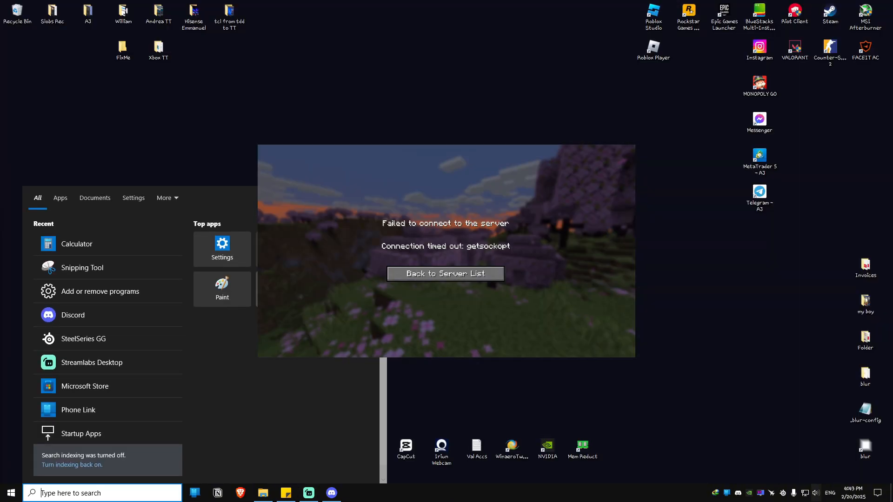
# Search 'cmd' and launch Command Prompt as administrator
pyautogui.write('cmd')
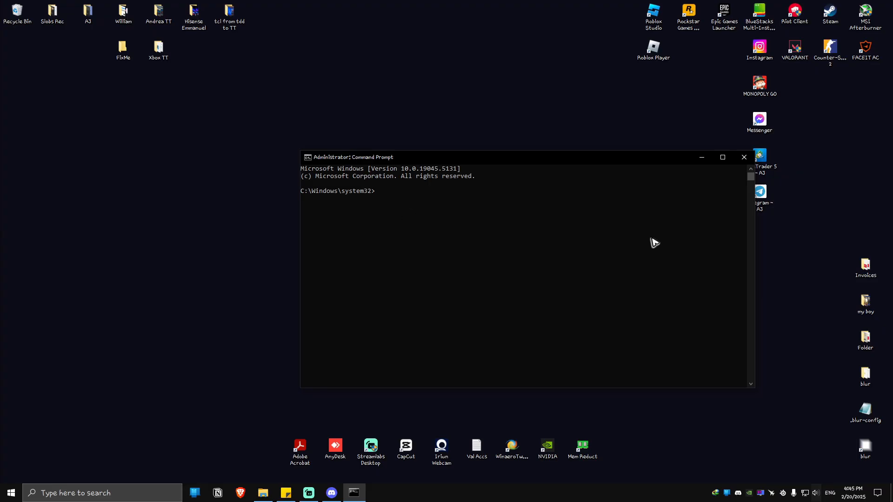
# Run 'ipconfig /release' and 'ipconfig /renew' to get IPv4 address 192.168.0.107, maximizing the console
pyautogui.write('ipconfig /release')
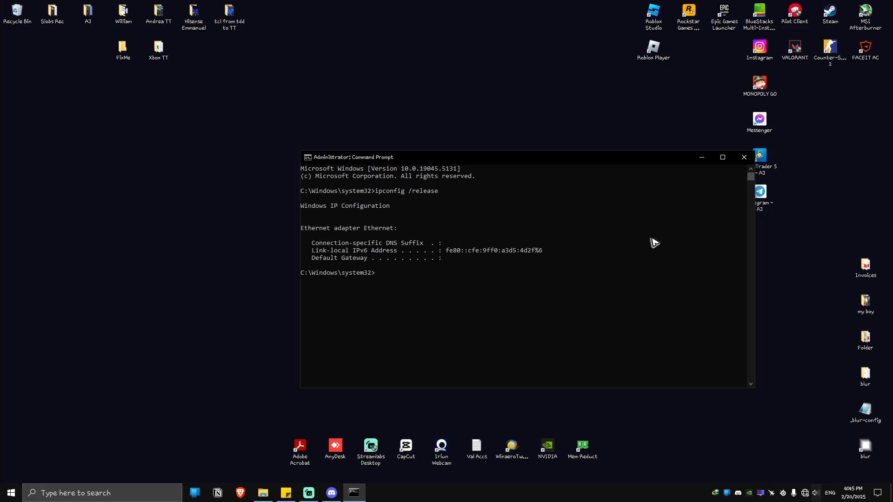
pyautogui.write('ipconfig')
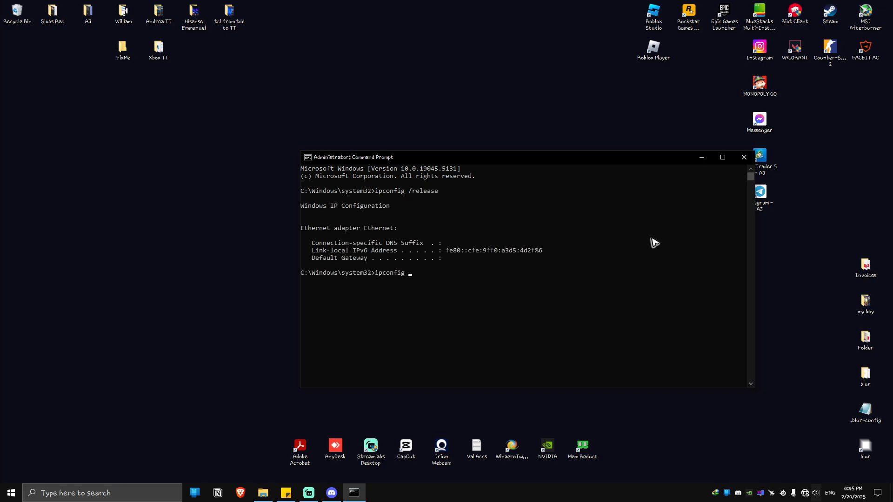
pyautogui.write('/renew')
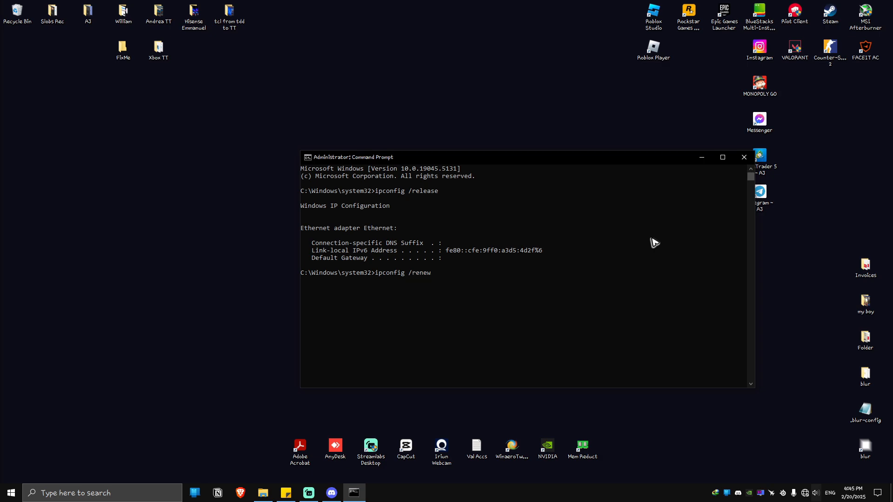
pyautogui.press('enter')
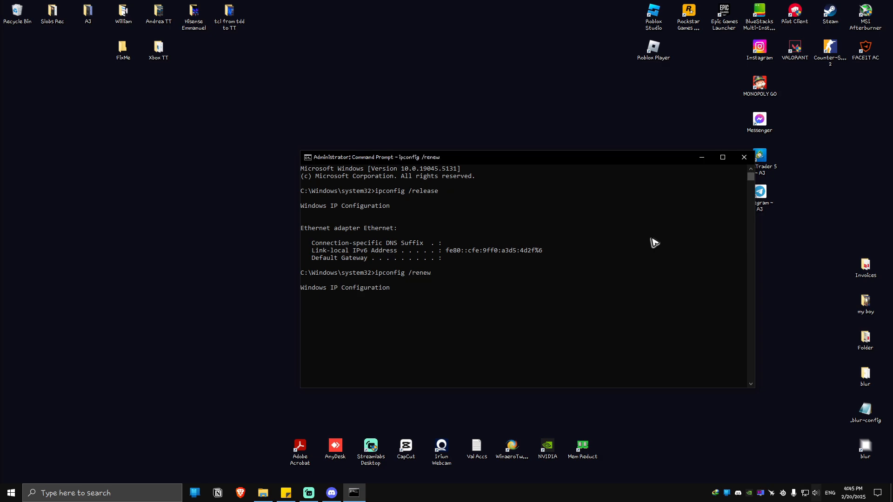
pyautogui.moveTo(722, 157)
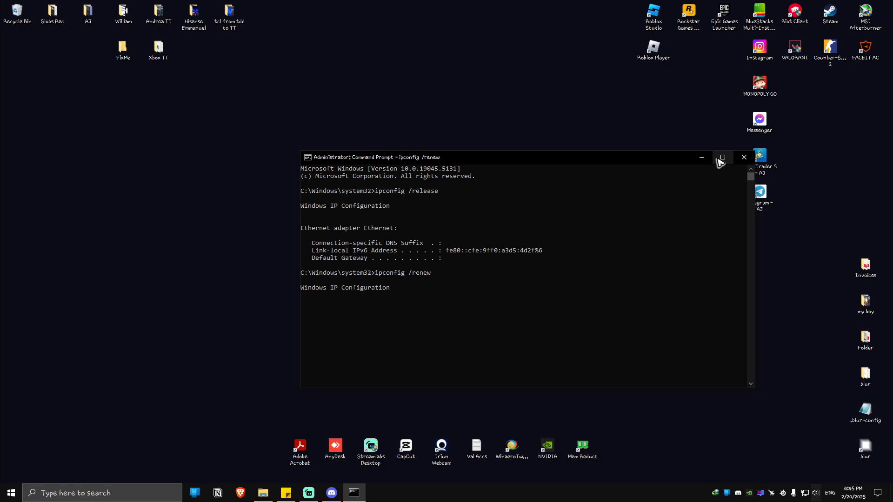
pyautogui.click(721, 157)
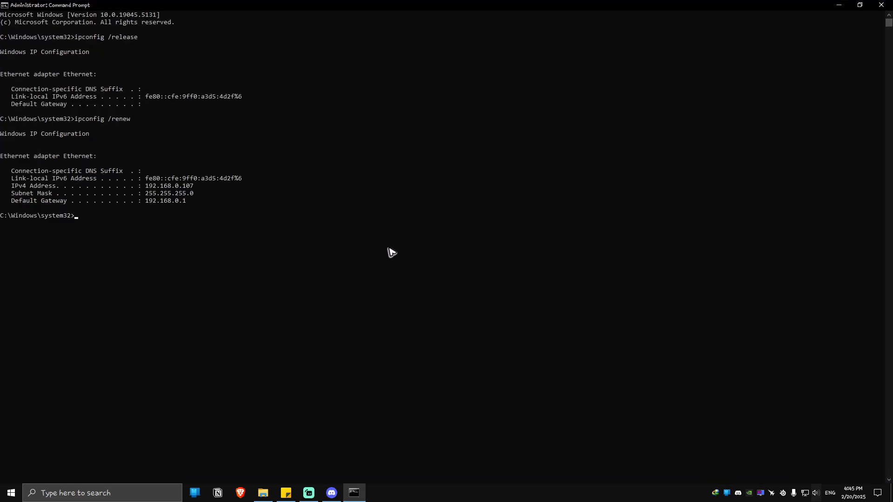
# Reset the Winsock catalog with 'netsh winsock reset'
pyautogui.write('net')
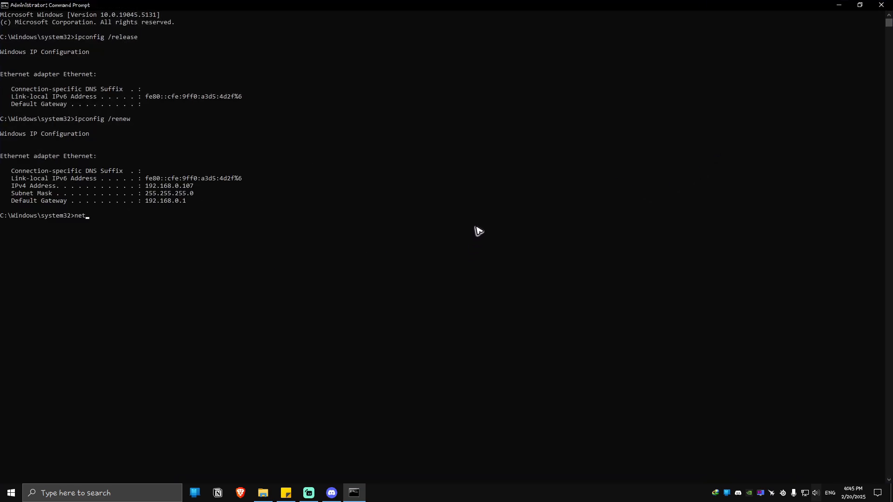
pyautogui.write('sh')
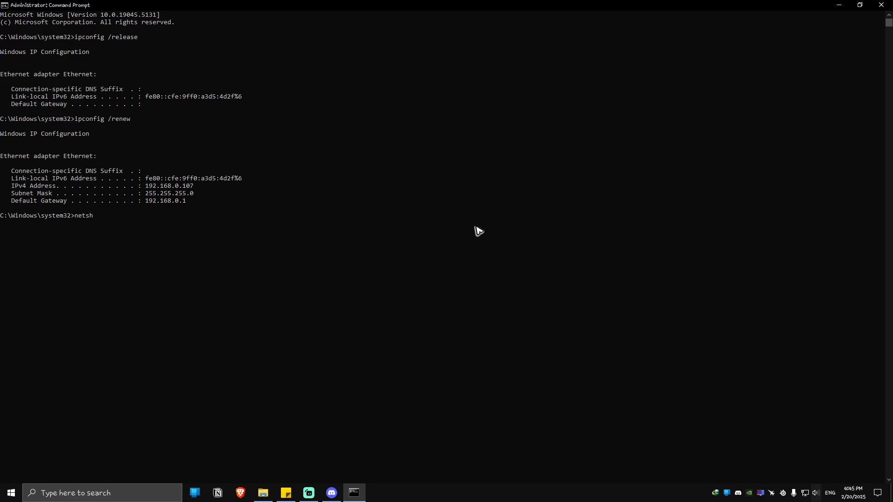
pyautogui.write('winsock reset')
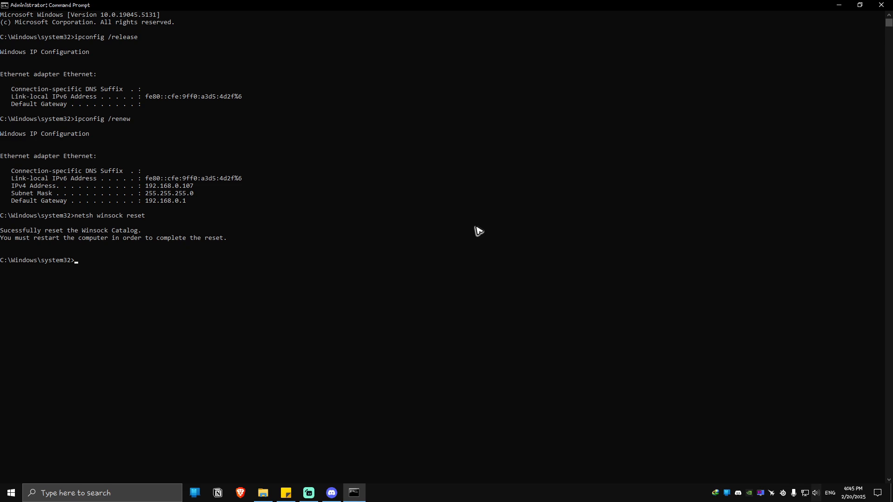
# Reset the TCP/IP stack with 'netsh int ip reset', then type 'exit'
pyautogui.write('netsh')
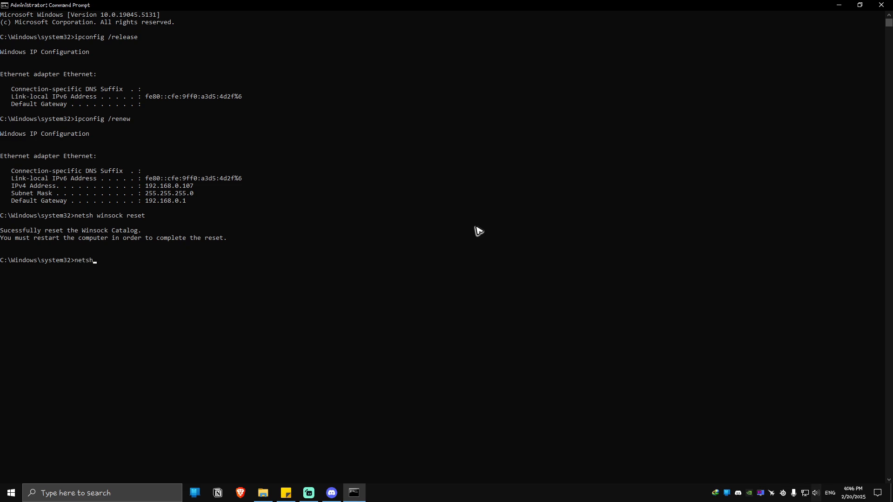
pyautogui.write('int')
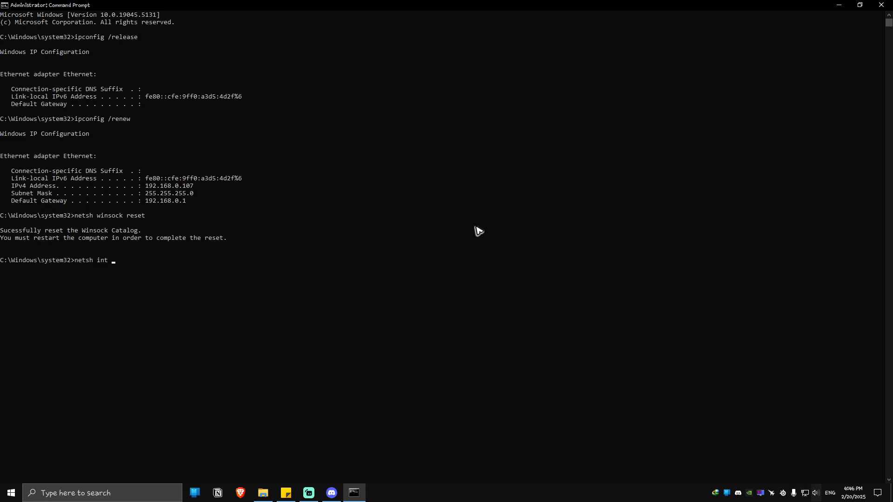
pyautogui.write('ip reset')
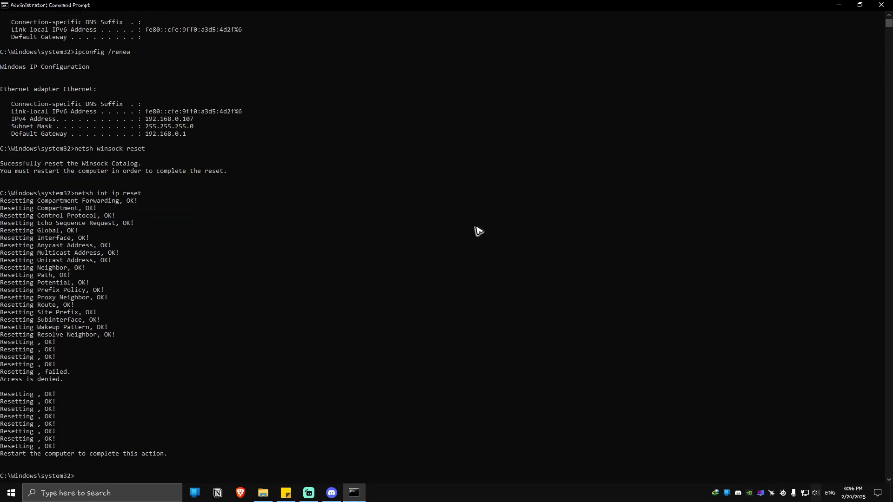
pyautogui.write('exit')
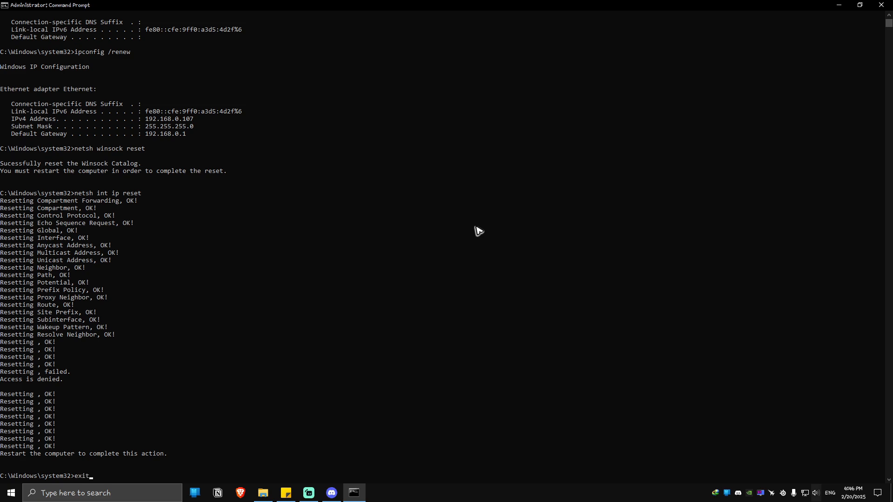